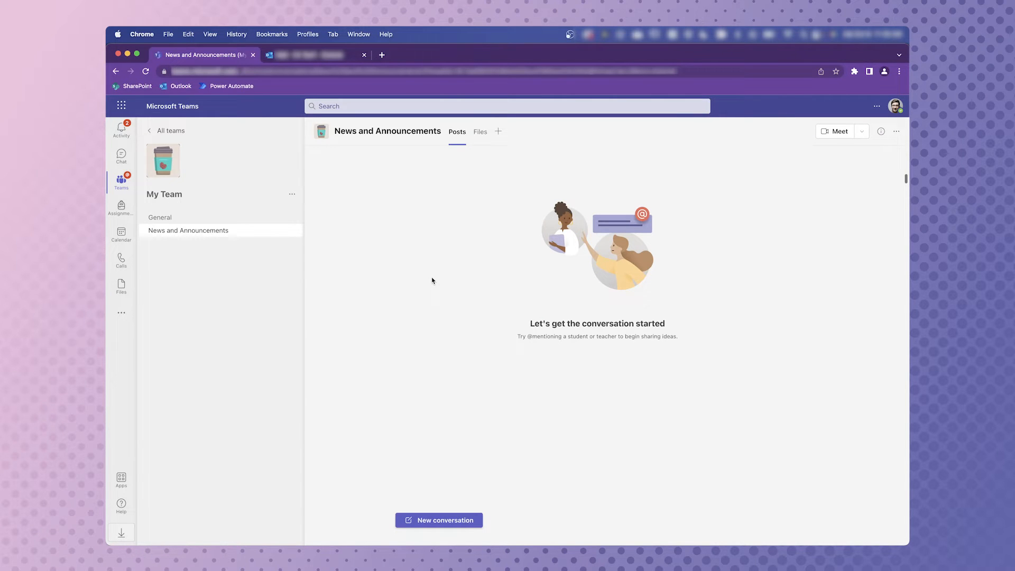
mouse_move(293, 244)
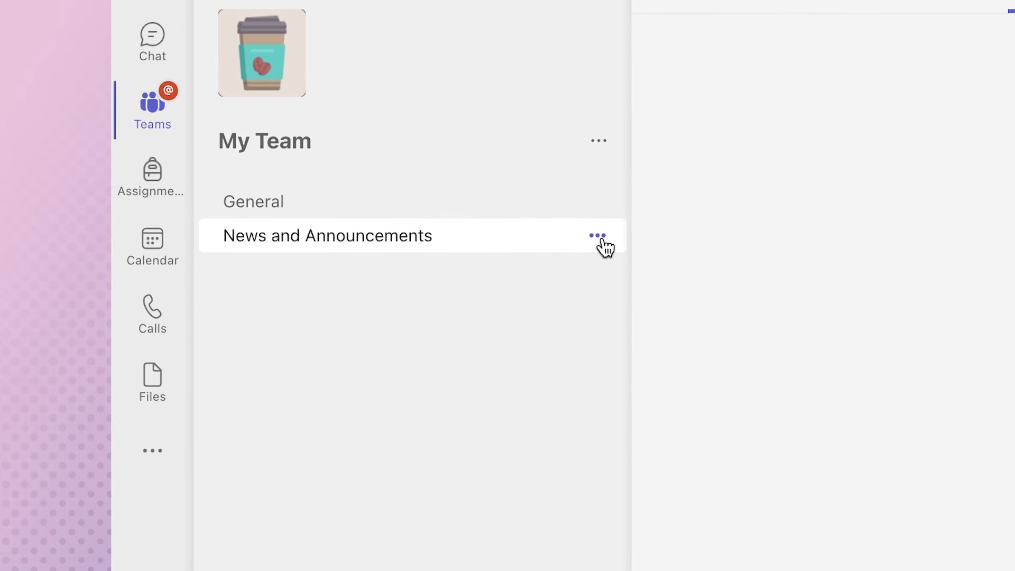
mouse_move(597, 235)
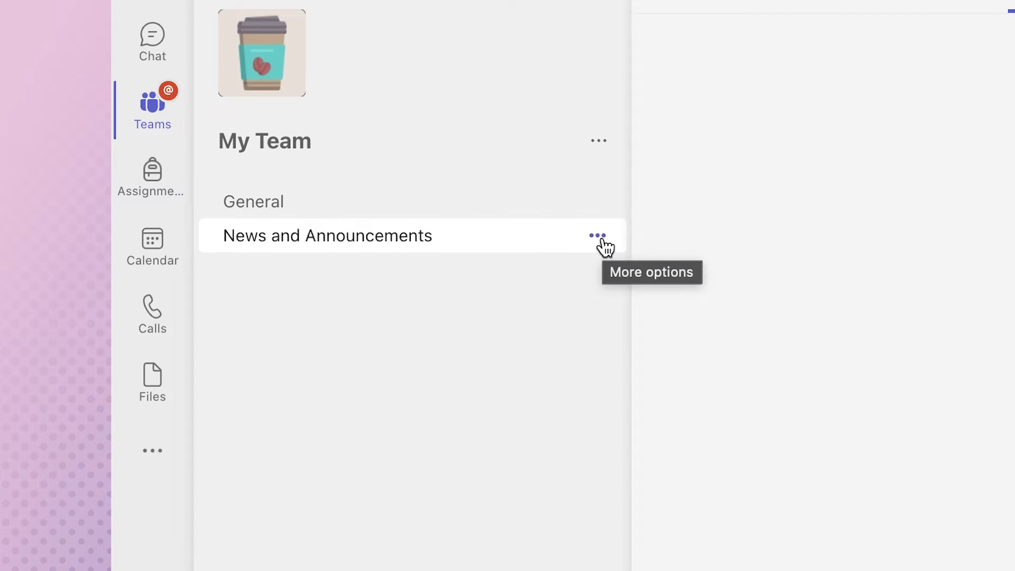
Step: Show the More options menu for the News and Announcements channel
click(597, 236)
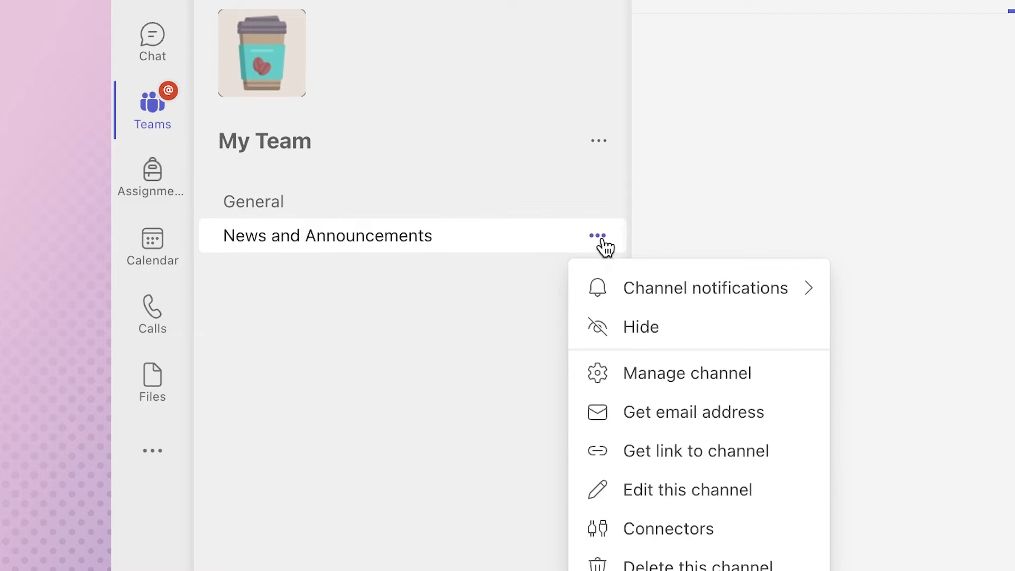
mouse_move(667, 421)
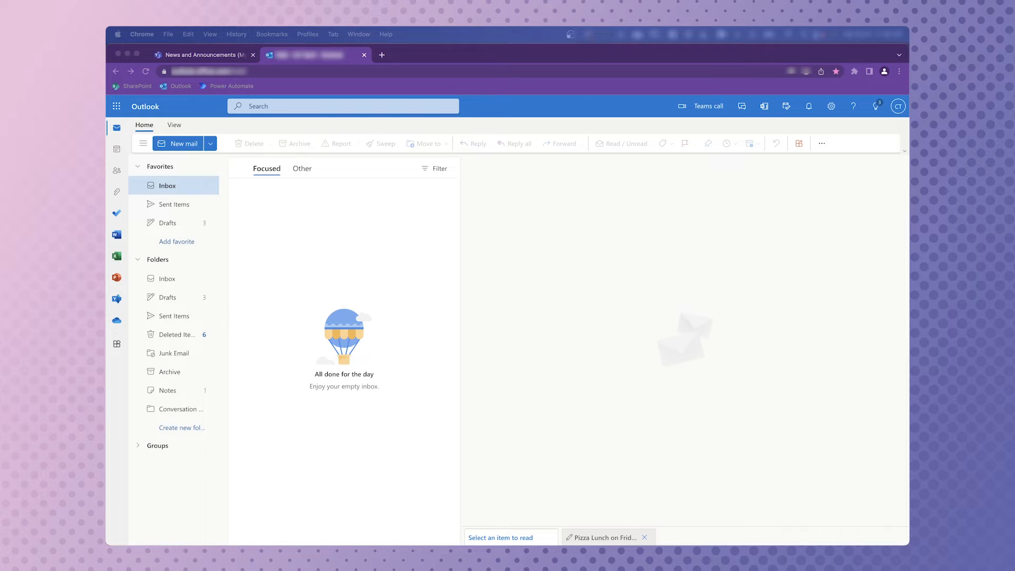
Step: Start a new Outlook email to the channel with subject 'Pizza Lunch Friday!'
click(178, 142)
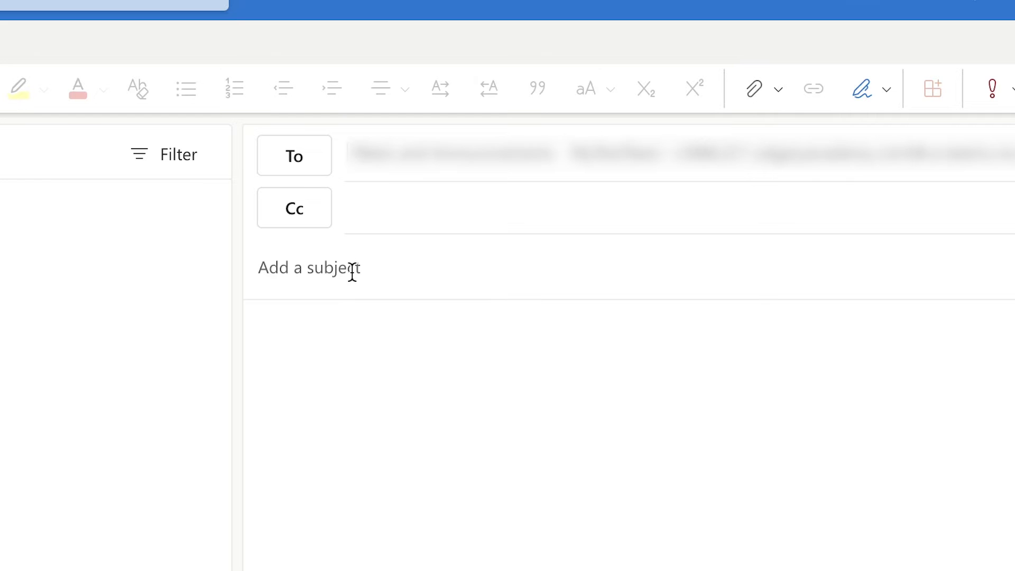
text(Pizza Lunch Friday!)
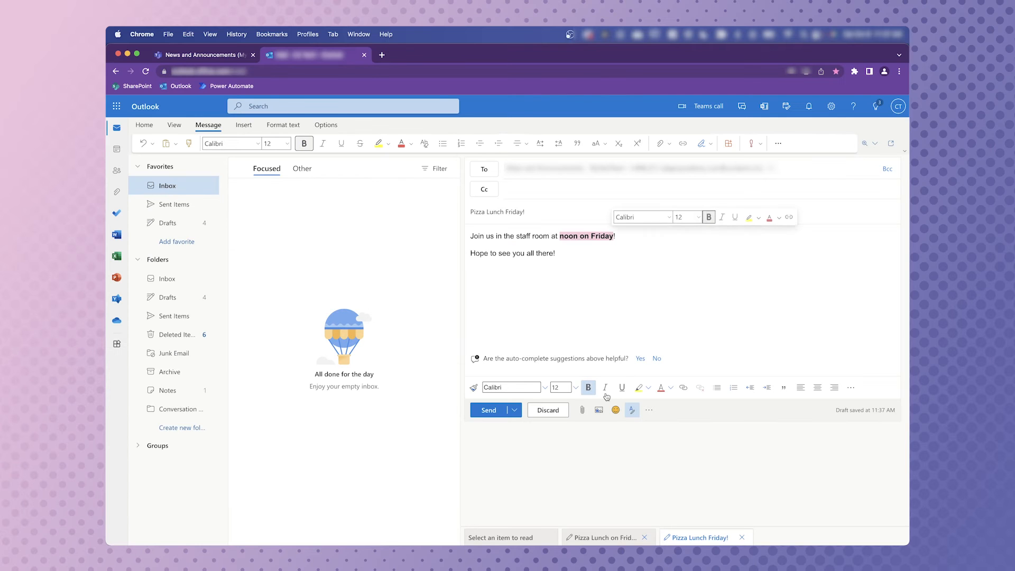
Step: Send the 'Pizza Lunch Friday!' email to the channel via the Send dropdown
click(516, 410)
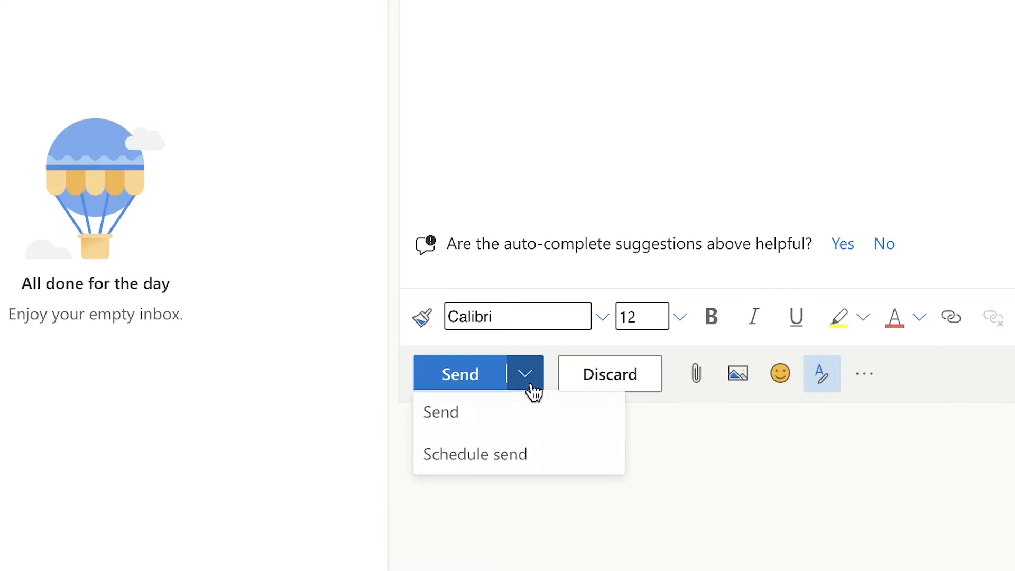
mouse_move(503, 432)
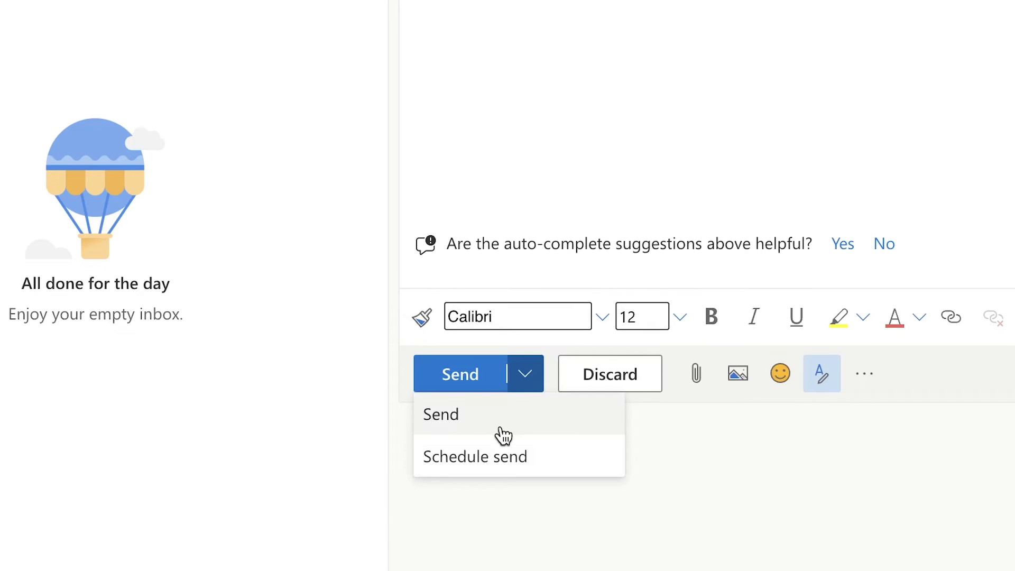
click(474, 457)
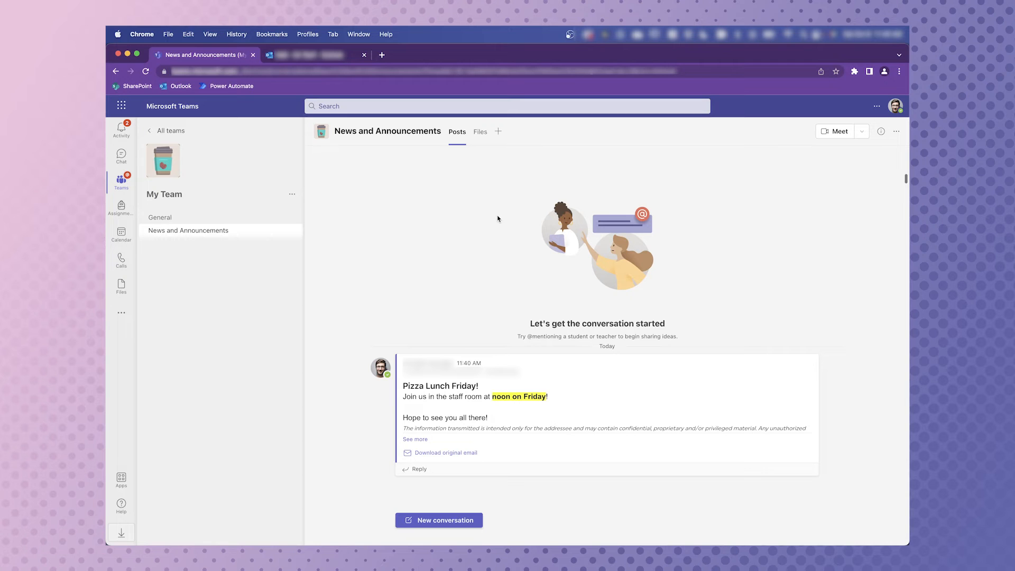
mouse_move(208, 57)
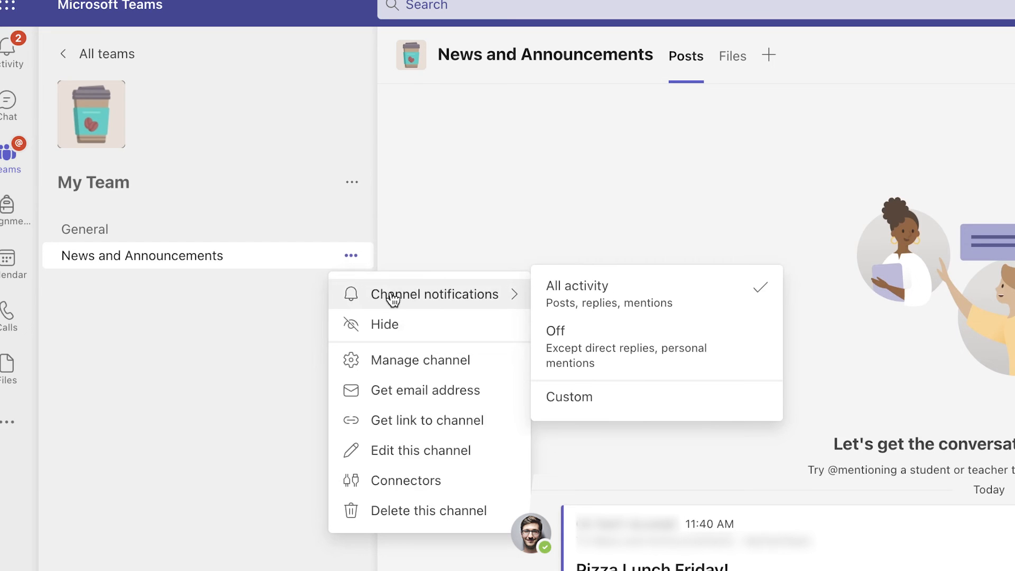
mouse_move(583, 293)
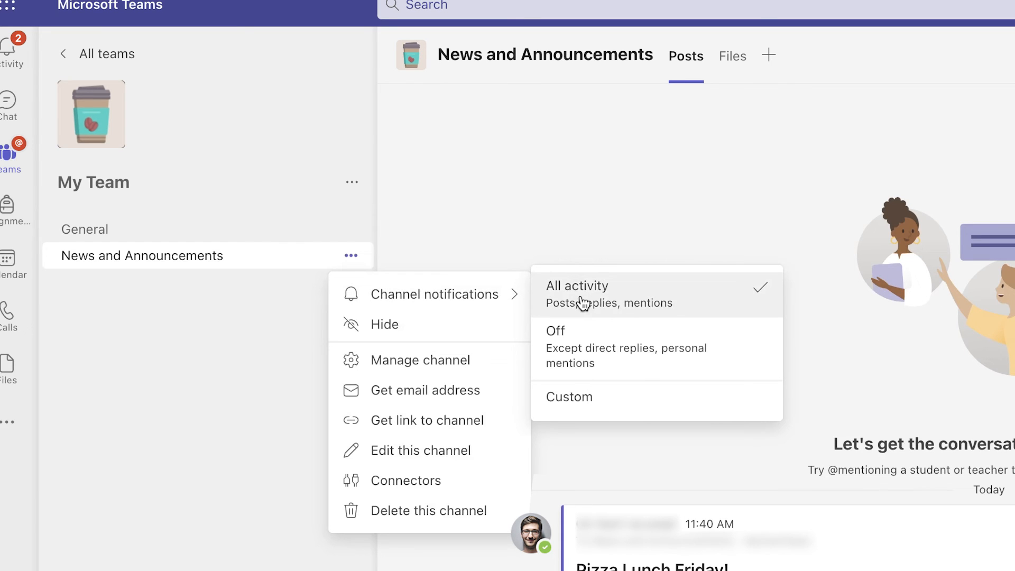